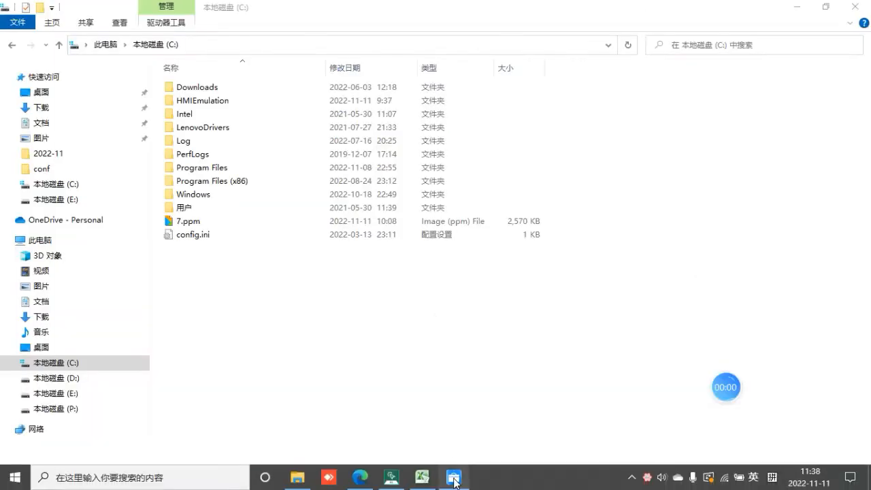
View the 7.ppm Wecon logo in Honeyview and confirm it is 800x480
left_click(455, 477)
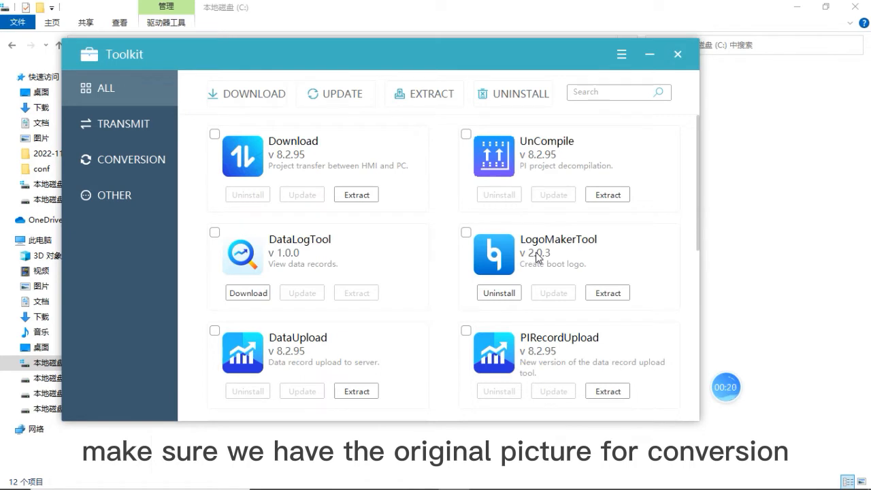
mouse_move(438, 166)
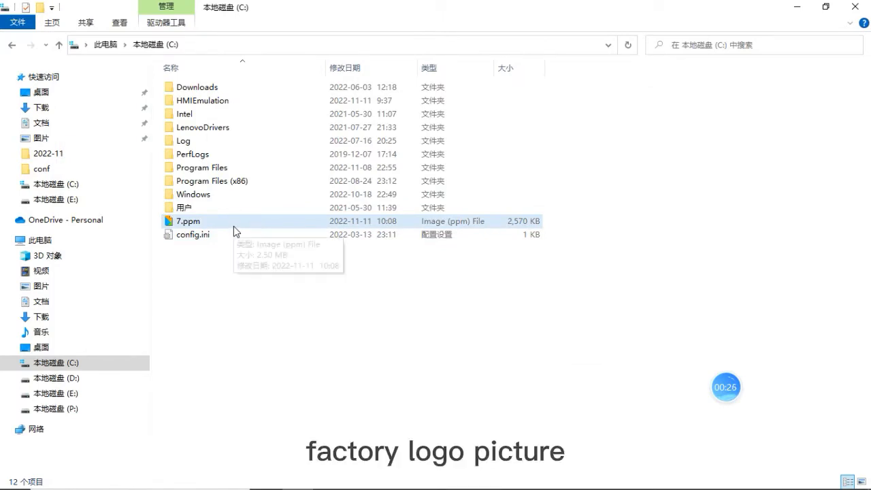
left_click(204, 221)
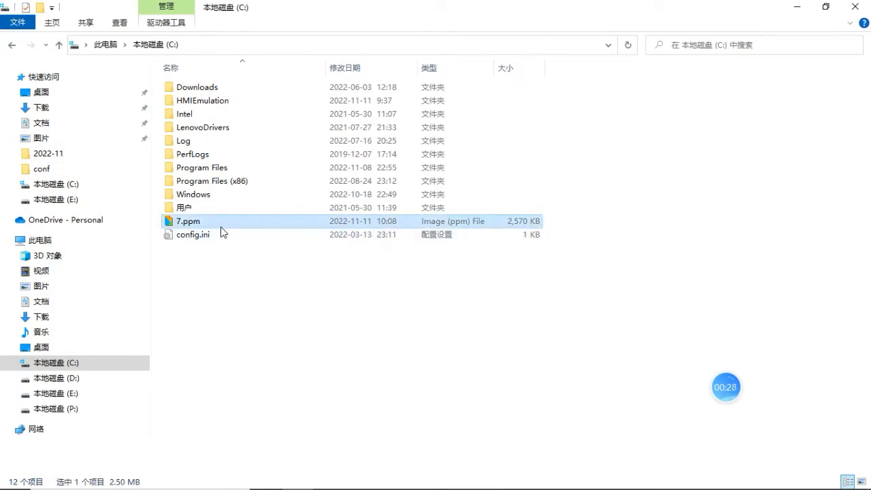
double_click(188, 220)
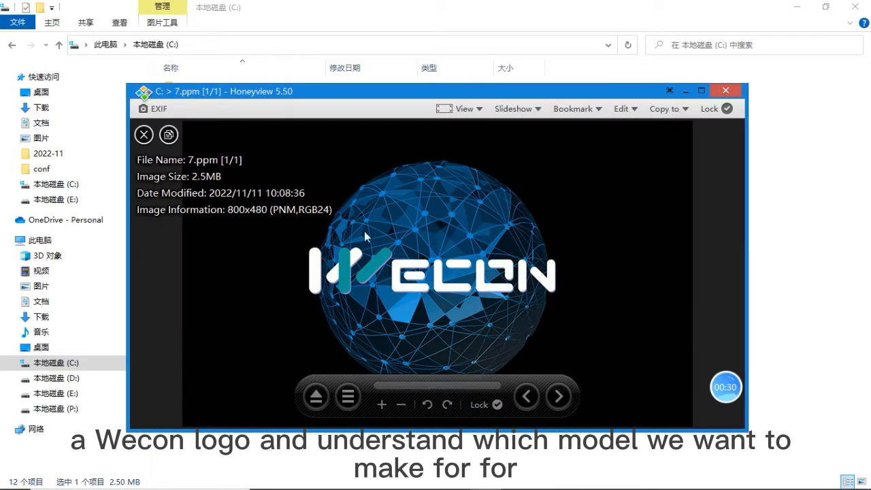
mouse_move(286, 272)
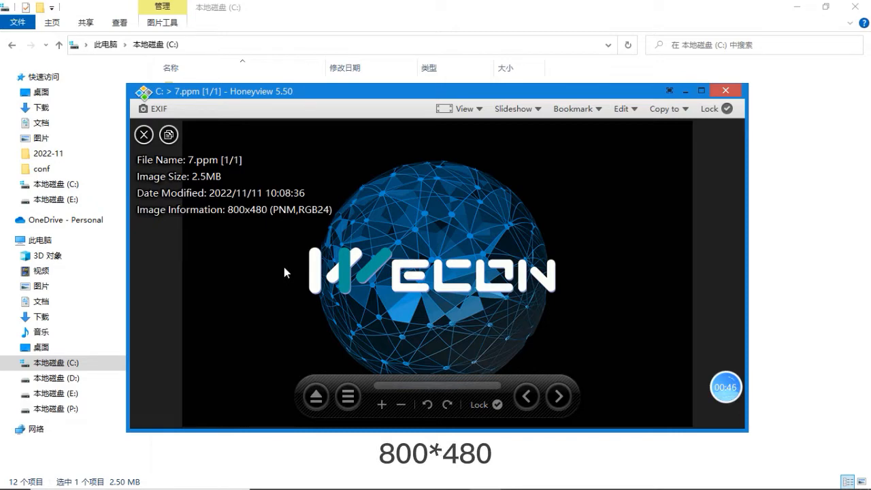
mouse_move(302, 264)
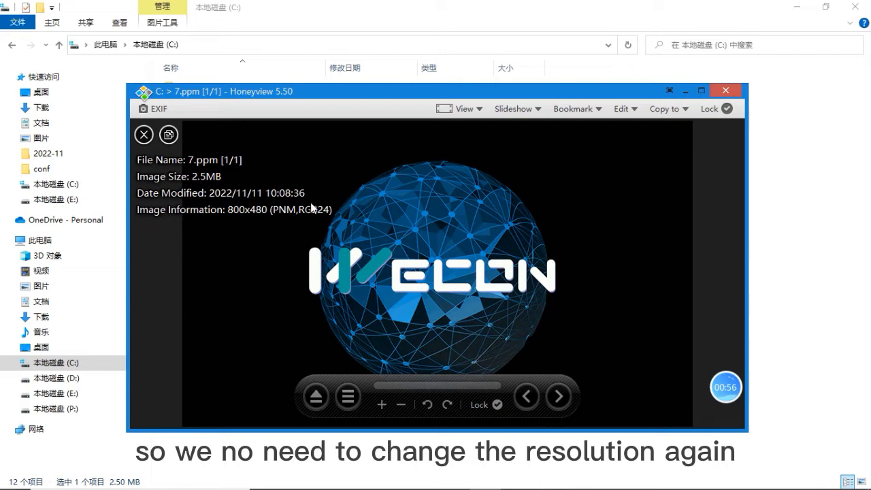
mouse_move(352, 217)
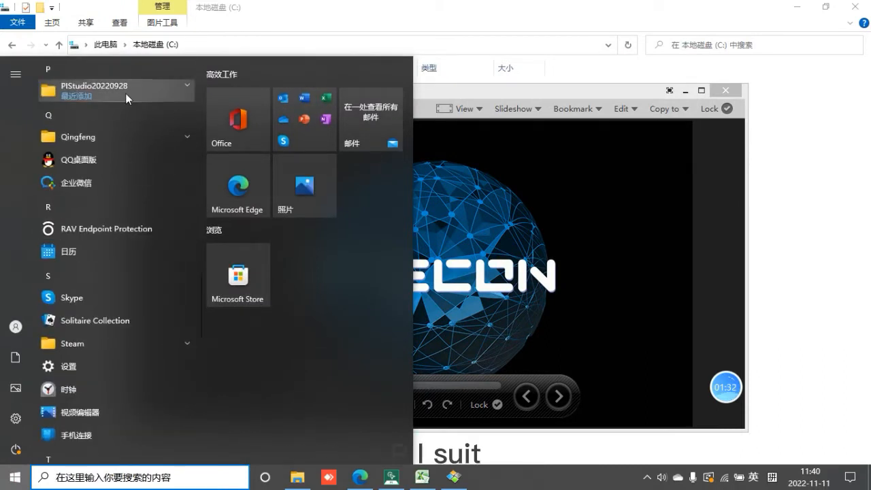
Launch Toolkit's LogoMakerTool for series ig 3000, 800x480, filename Logo, and browse for the source picture
left_click(185, 86)
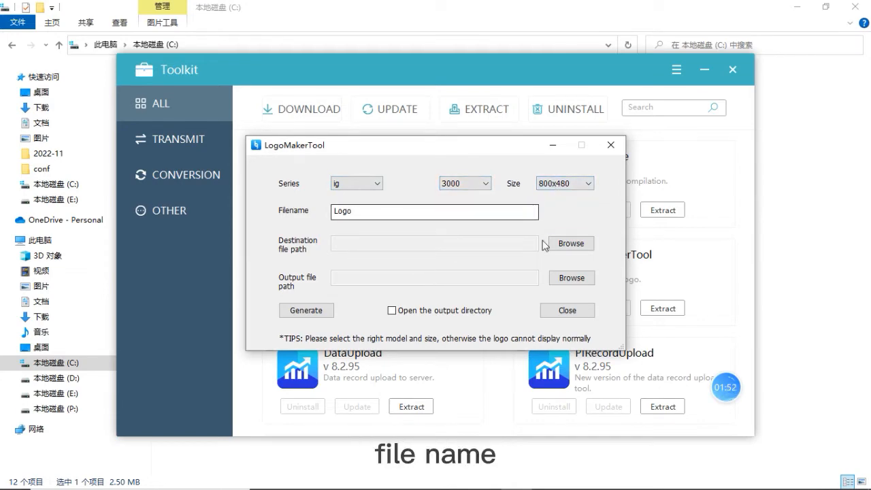
left_click(571, 242)
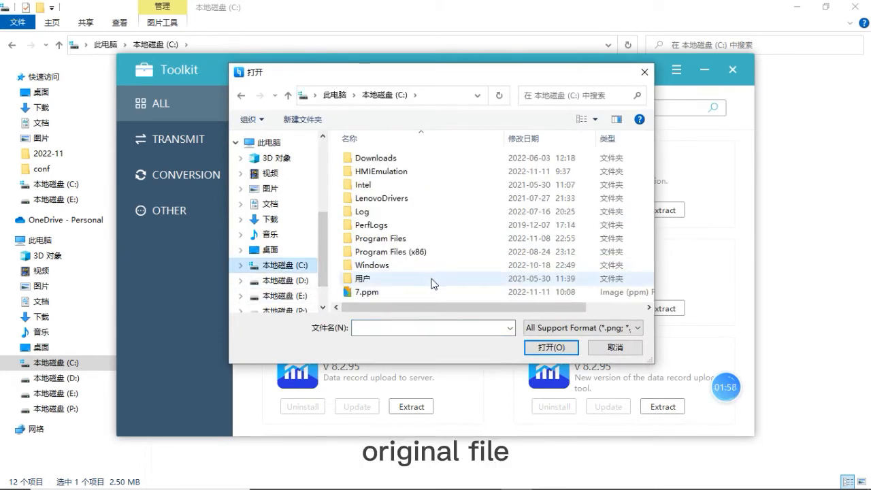
Choose C:\7.ppm as the logo source image
left_click(368, 291)
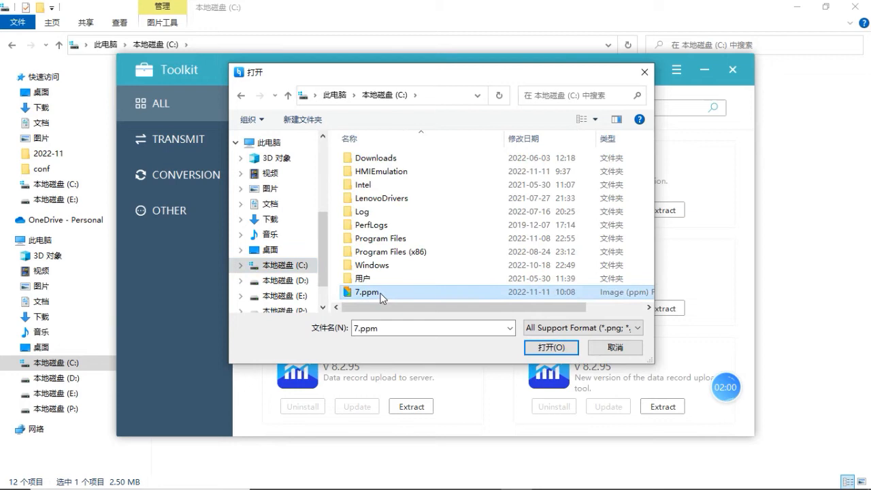
left_click(550, 347)
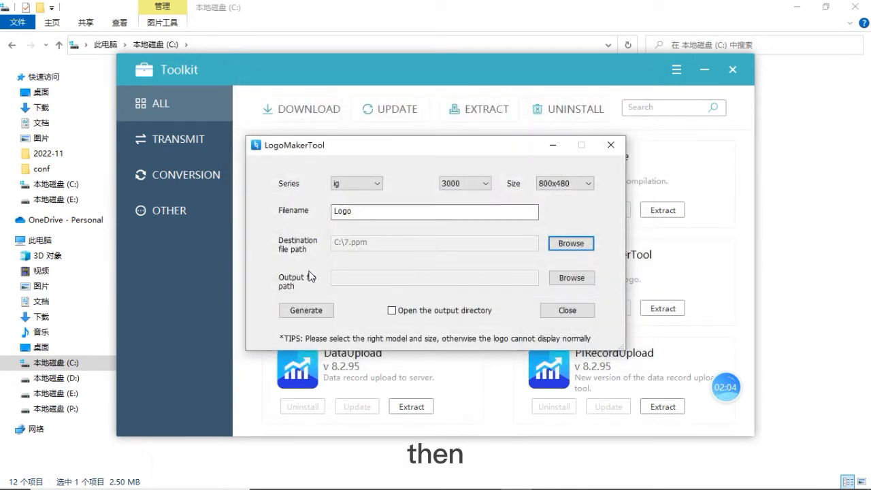
Set C:\ as the output folder and generate the startup logo file
left_click(572, 278)
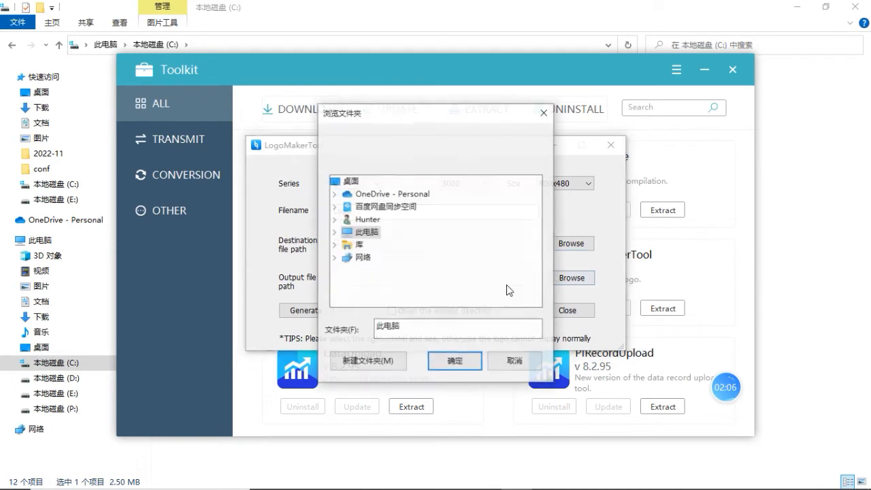
left_click(354, 179)
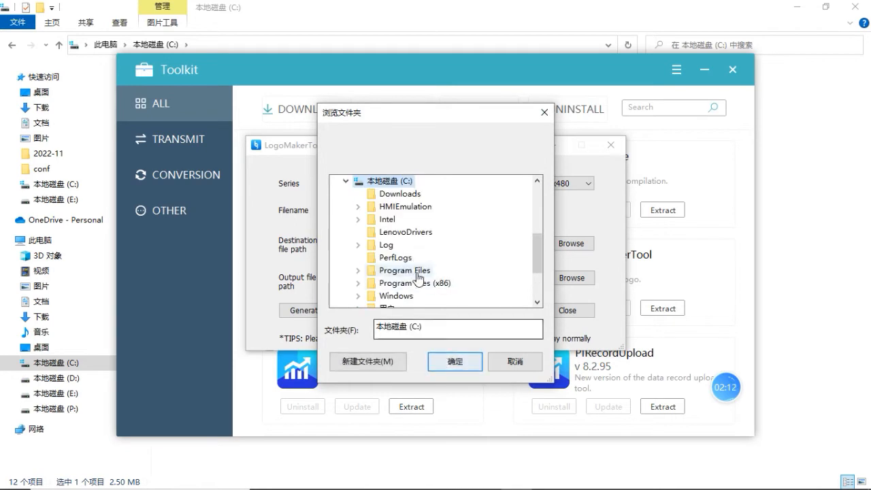
left_click(455, 362)
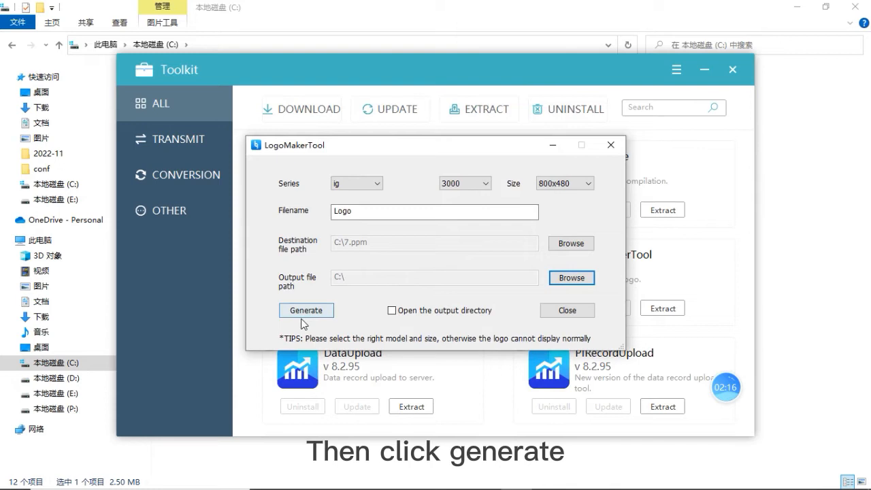
left_click(305, 311)
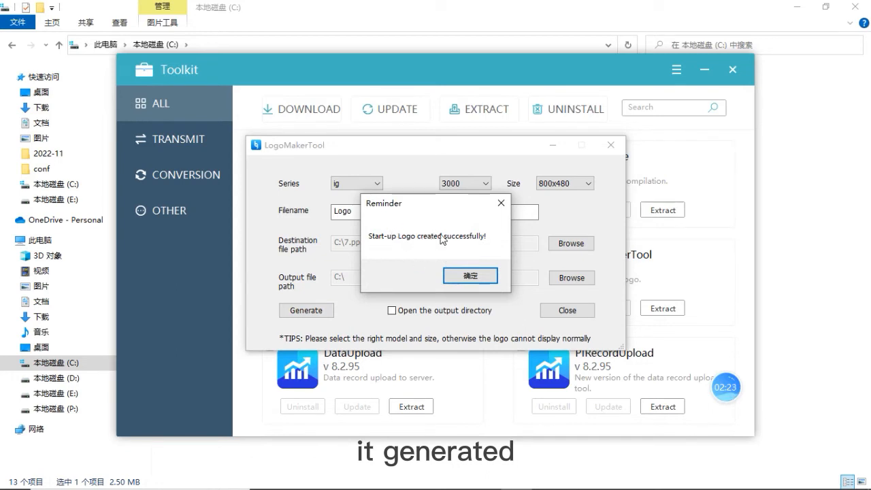
Acknowledge the logo-created reminder and close LogoMakerTool before using the Download tool
left_click(469, 275)
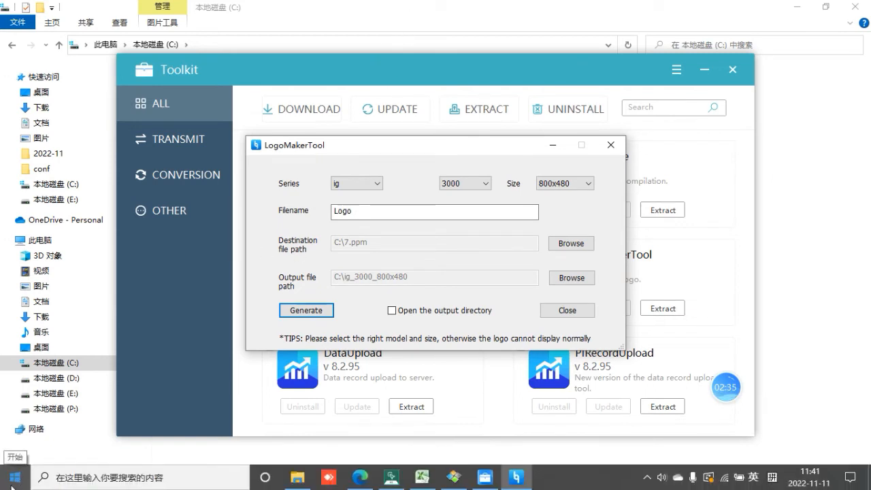
left_click(15, 476)
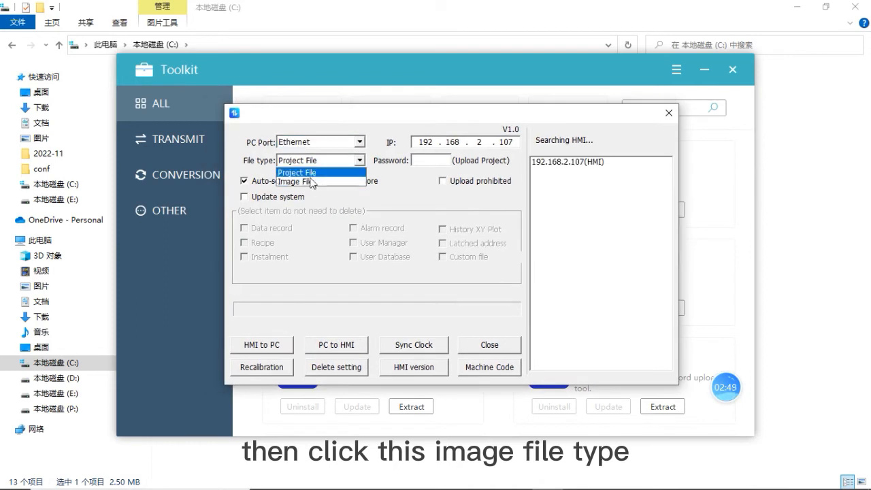
Choose Image File as download type and select Logo.osf3 in C:\ig_3000_800x480
left_click(294, 181)
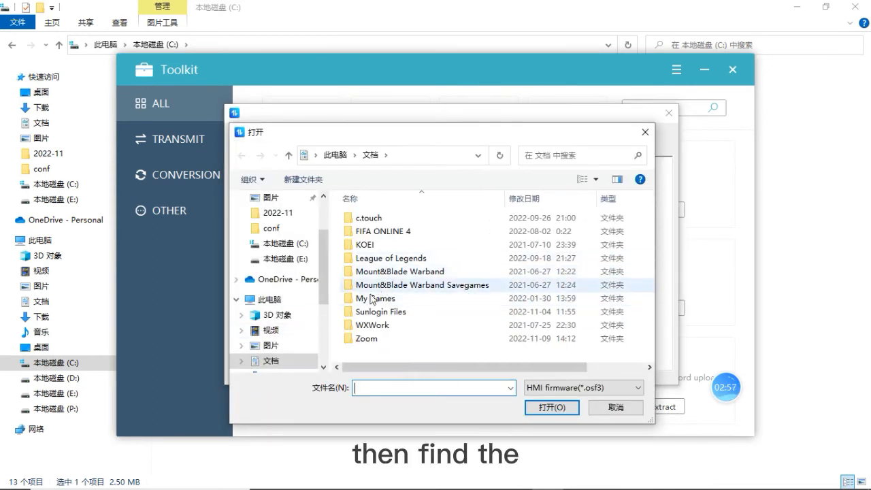
left_click(286, 242)
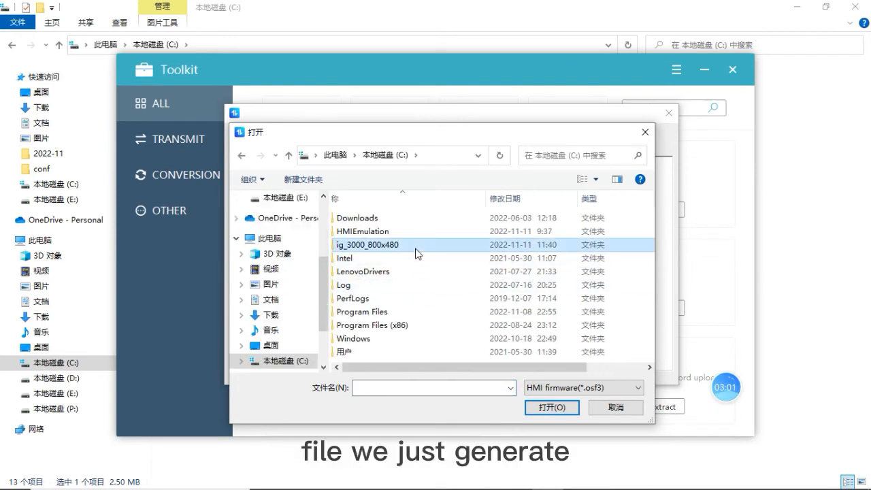
double_click(367, 245)
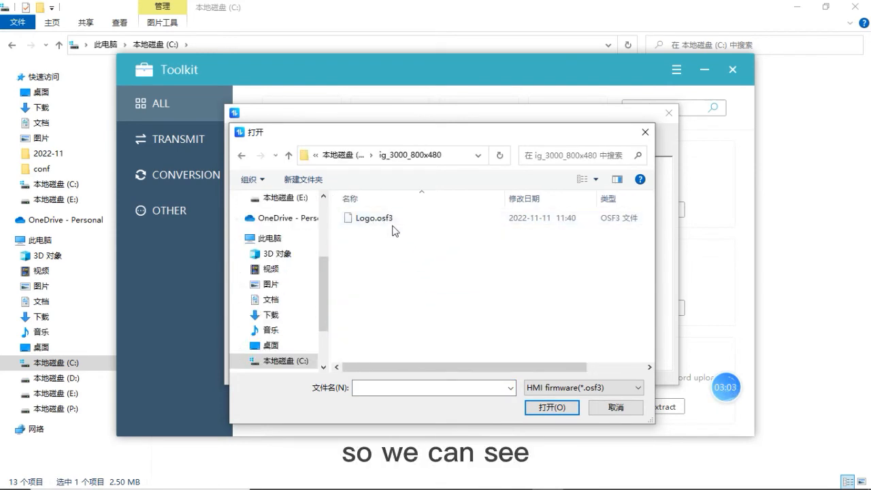
left_click(373, 218)
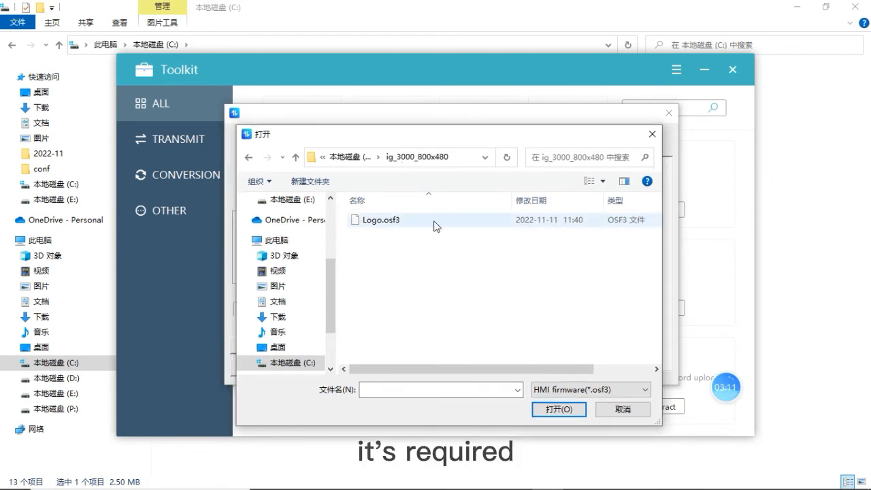
mouse_move(381, 219)
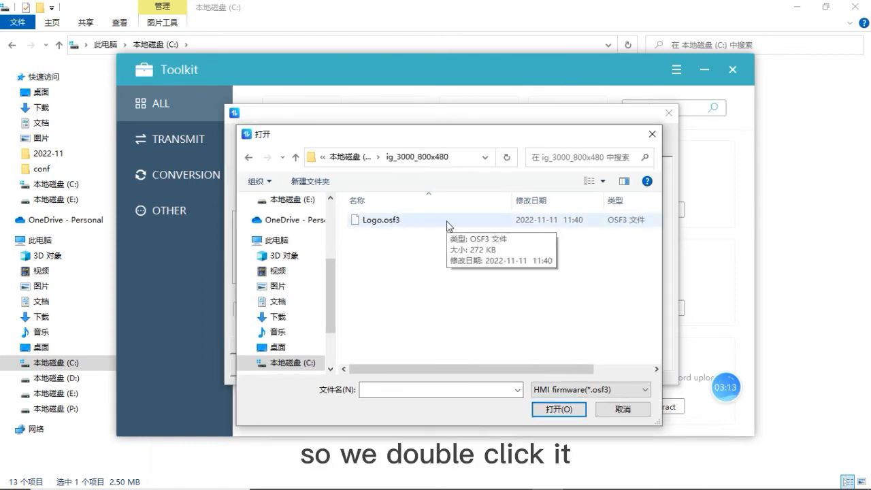
Download Logo.osf3 to the HMI at 192.168.2.107 and accept restarting it
double_click(377, 219)
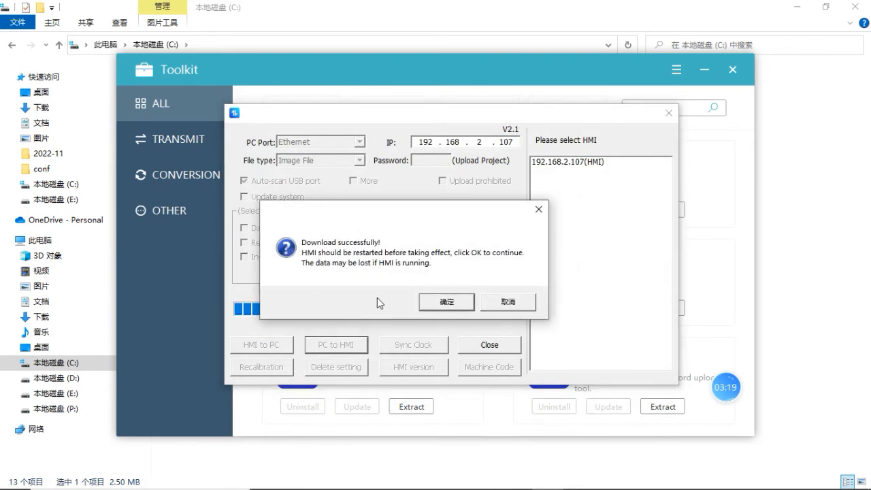
left_click(446, 302)
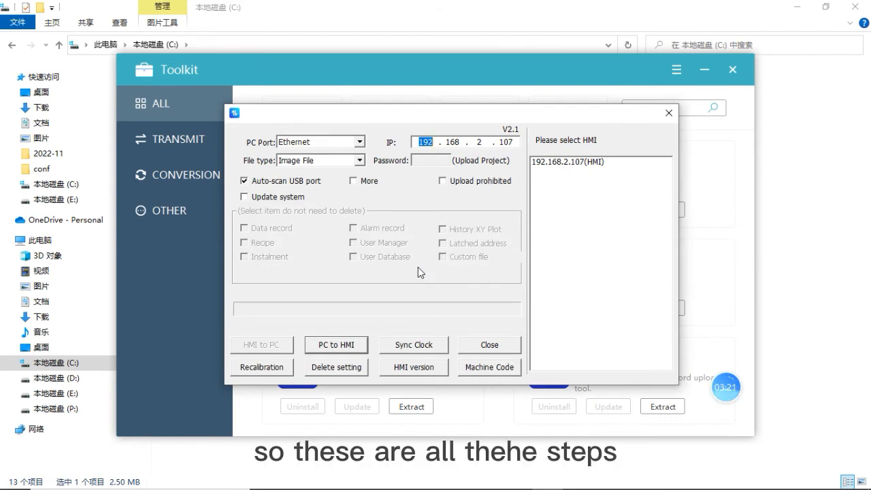
mouse_move(401, 262)
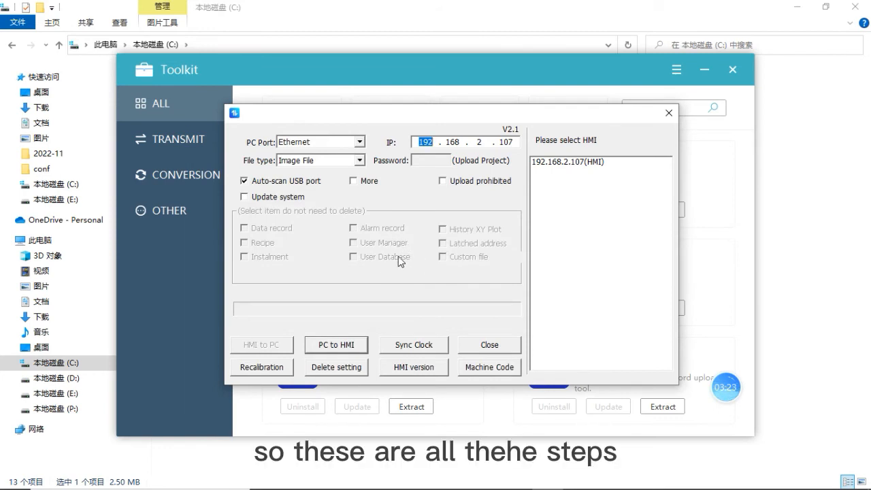